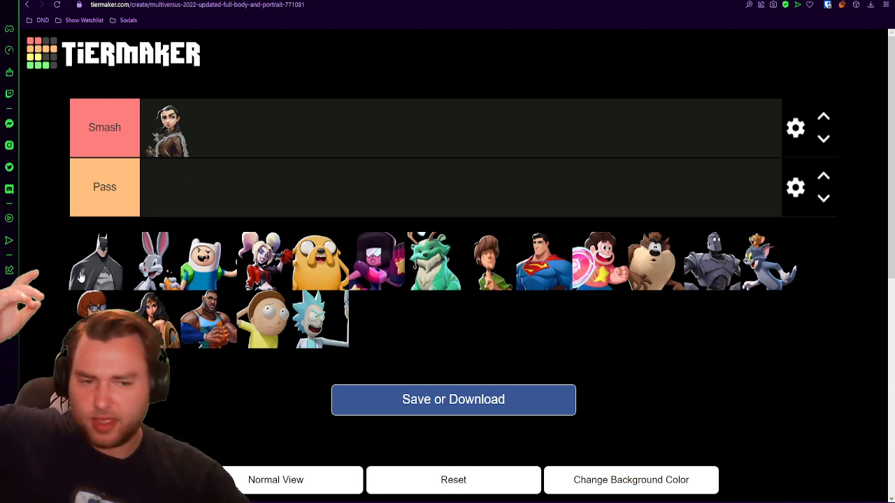
- Place Batman and Harley Quinn in Smash, Bugs Bunny and Finn in Pass
{"action": "left_click_drag", "start_coordinate": [95, 262], "coordinate": [224, 128]}
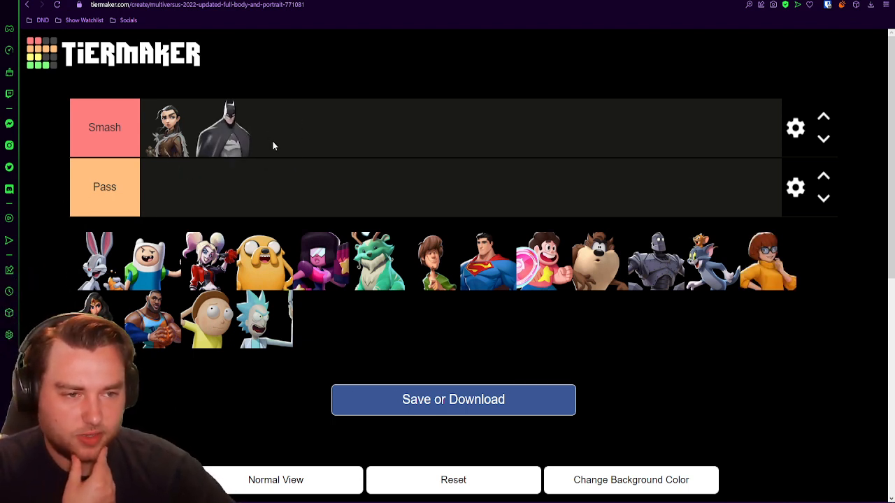
{"action": "left_click_drag", "start_coordinate": [98, 261], "coordinate": [171, 187]}
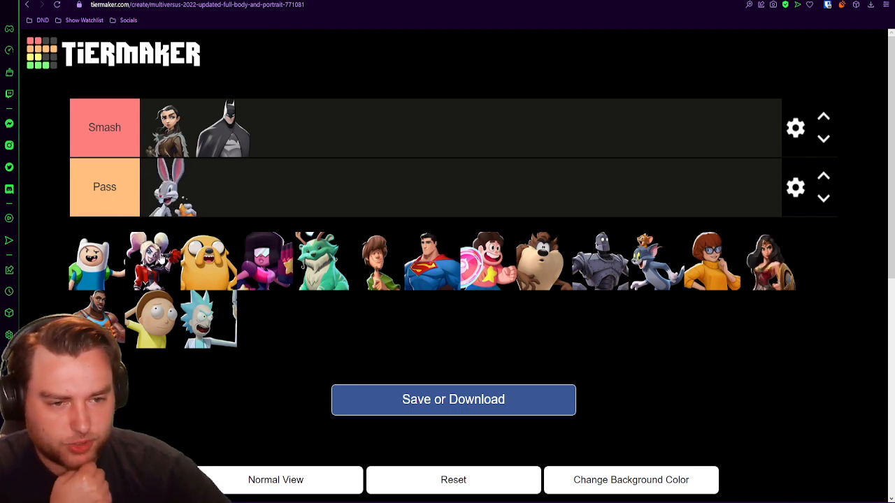
{"action": "left_click_drag", "start_coordinate": [89, 263], "coordinate": [224, 188]}
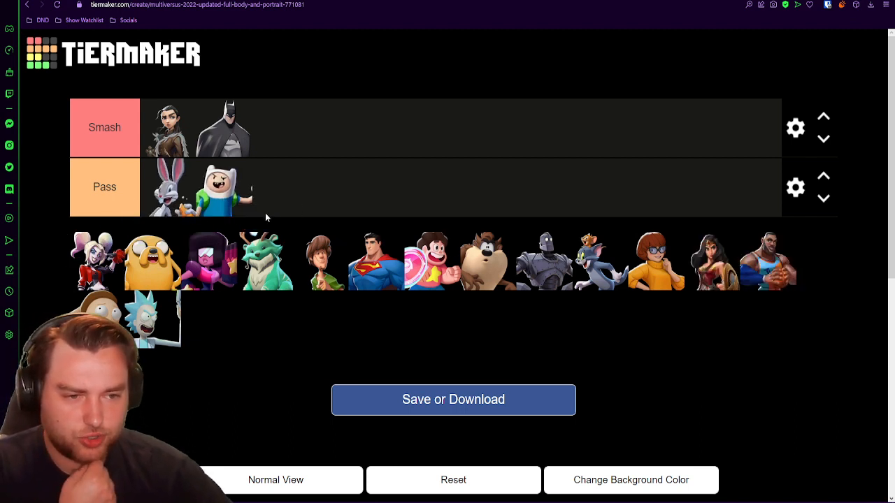
{"action": "left_click_drag", "start_coordinate": [95, 260], "coordinate": [335, 132]}
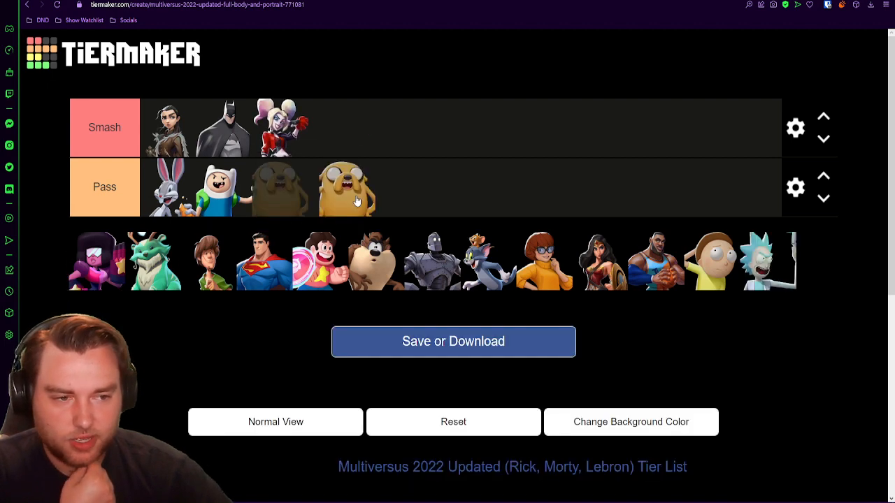
- Place Garnet, Superman and Iron Giant in Smash; the green dragon and Steven Universe in Pass
{"action": "left_click_drag", "start_coordinate": [95, 262], "coordinate": [352, 129]}
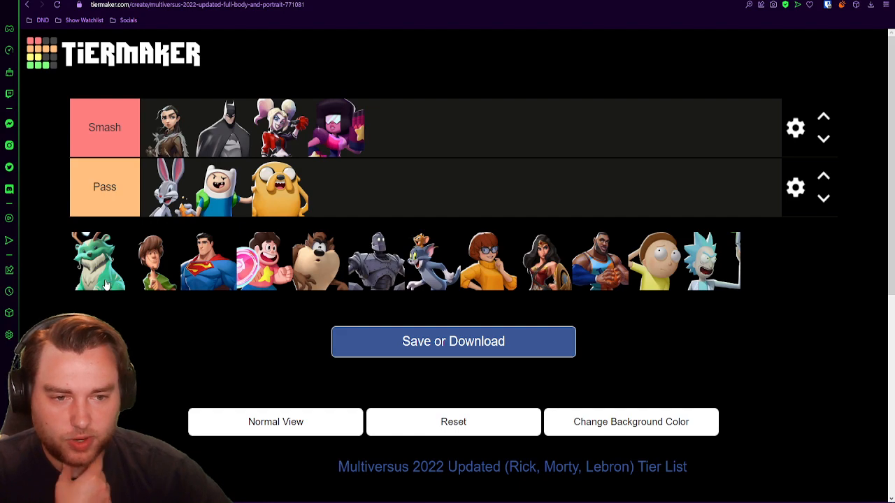
{"action": "left_click_drag", "start_coordinate": [96, 262], "coordinate": [338, 187]}
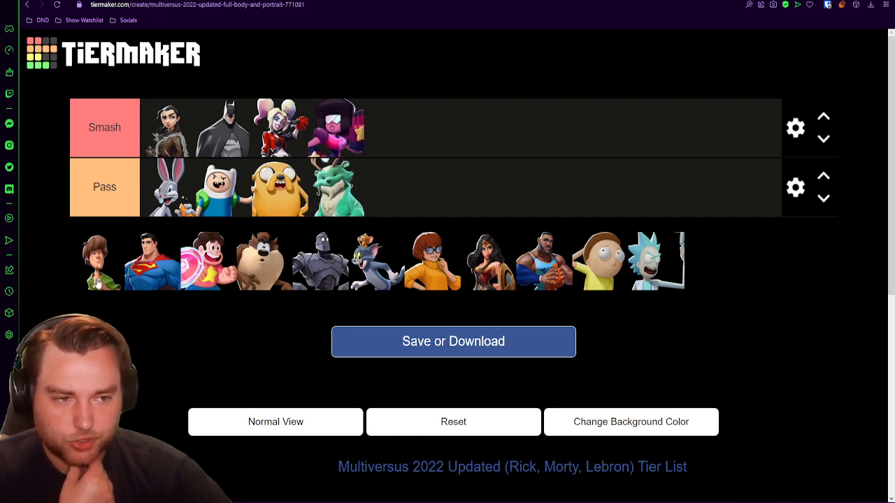
{"action": "left_click_drag", "start_coordinate": [98, 260], "coordinate": [478, 127]}
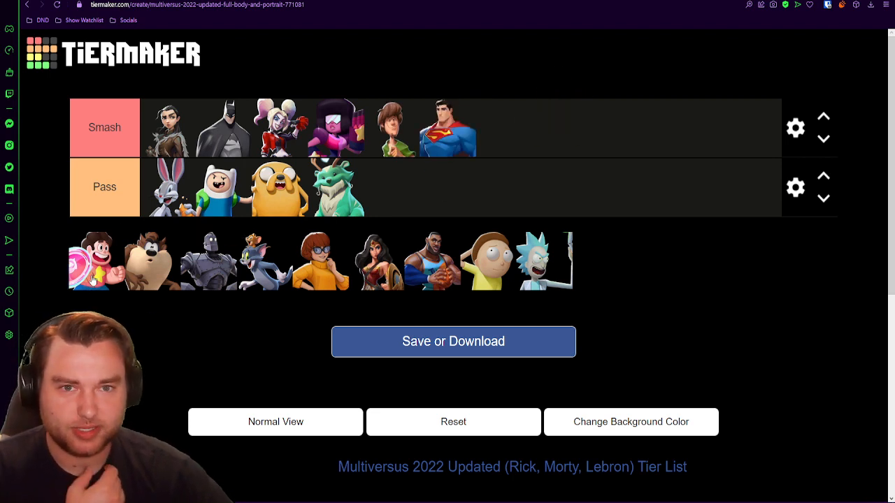
{"action": "left_click_drag", "start_coordinate": [95, 262], "coordinate": [391, 187]}
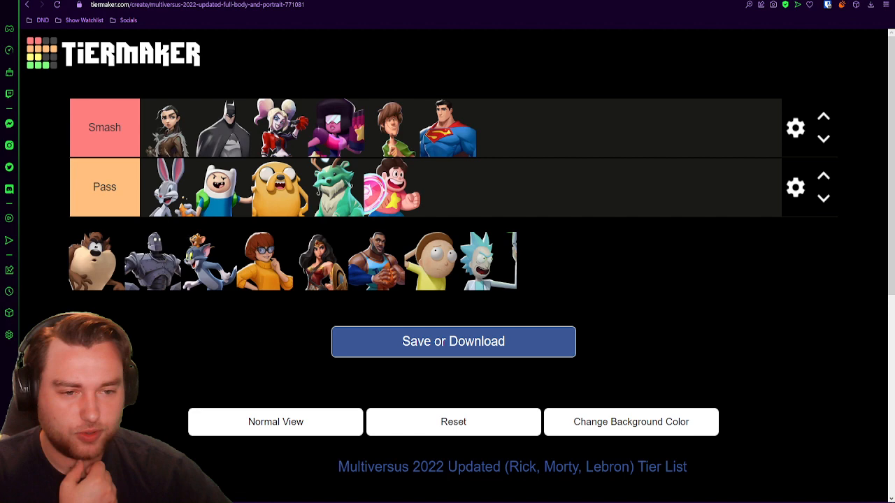
{"action": "left_click_drag", "start_coordinate": [95, 261], "coordinate": [433, 187]}
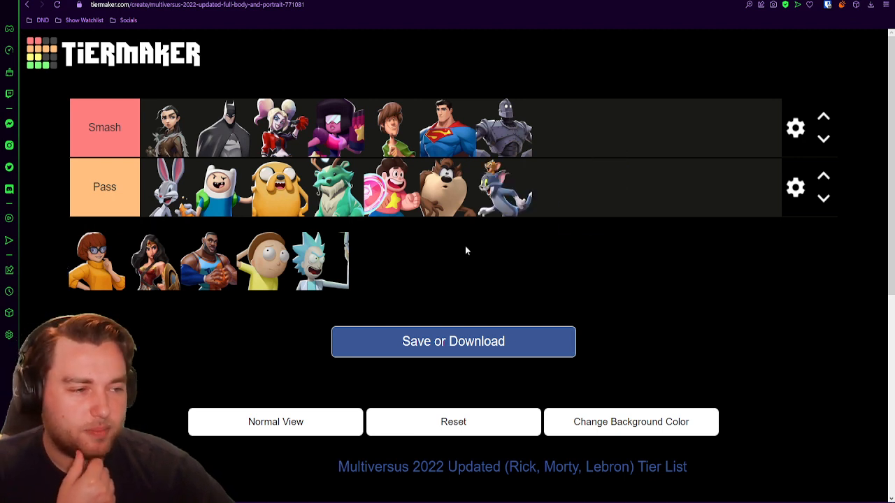
- Place LeBron and Rick in Smash and Morty in Pass, emptying the character pool
{"action": "left_click_drag", "start_coordinate": [97, 260], "coordinate": [559, 127]}
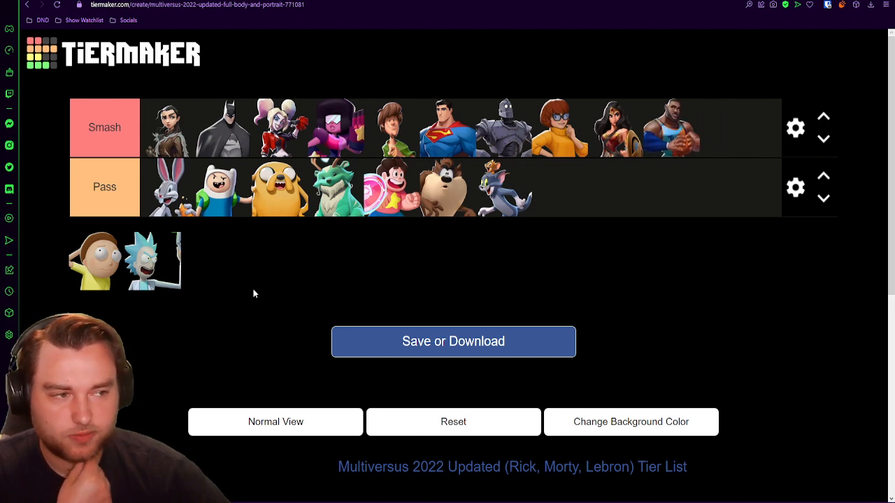
{"action": "left_click_drag", "start_coordinate": [86, 261], "coordinate": [556, 187]}
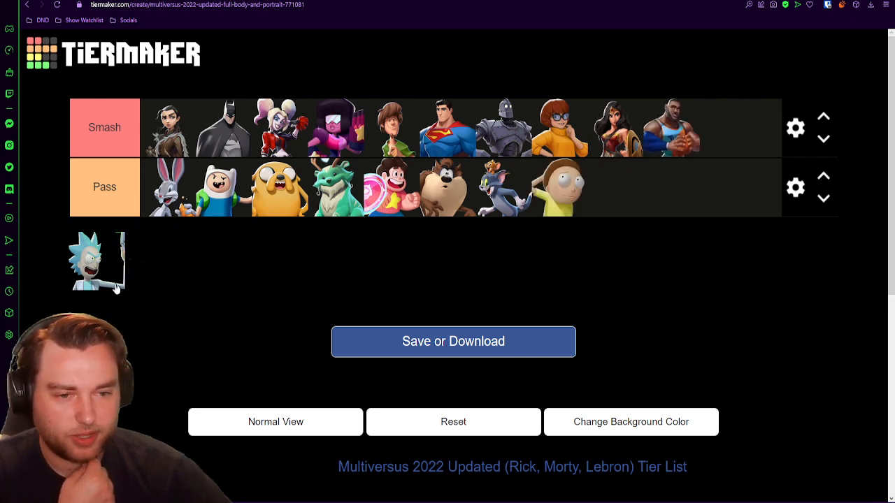
{"action": "left_click_drag", "start_coordinate": [97, 262], "coordinate": [699, 127]}
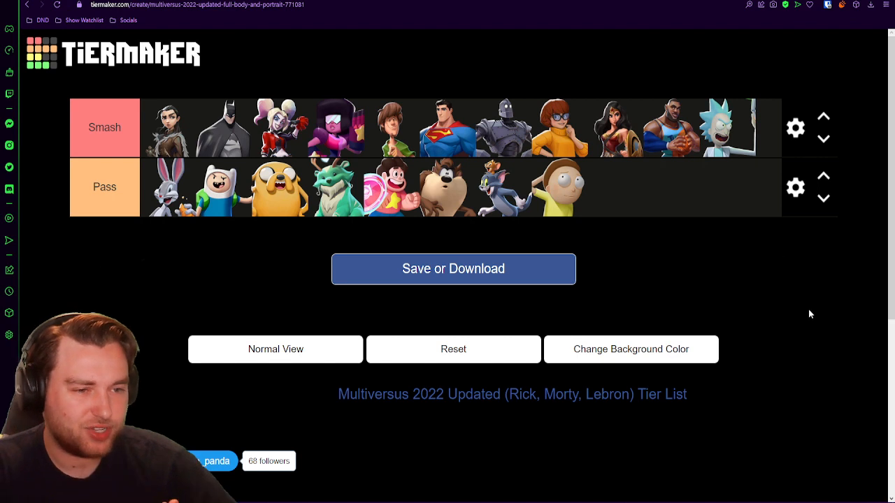
{"action": "mouse_move", "coordinate": [807, 316]}
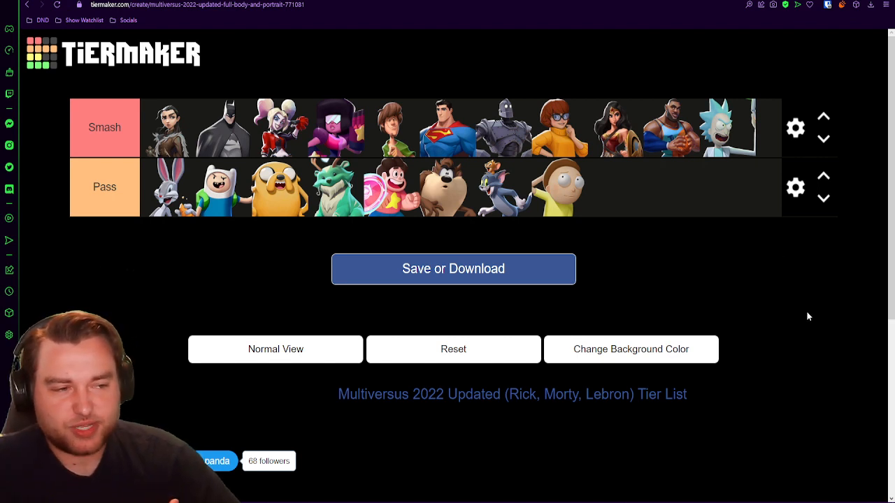